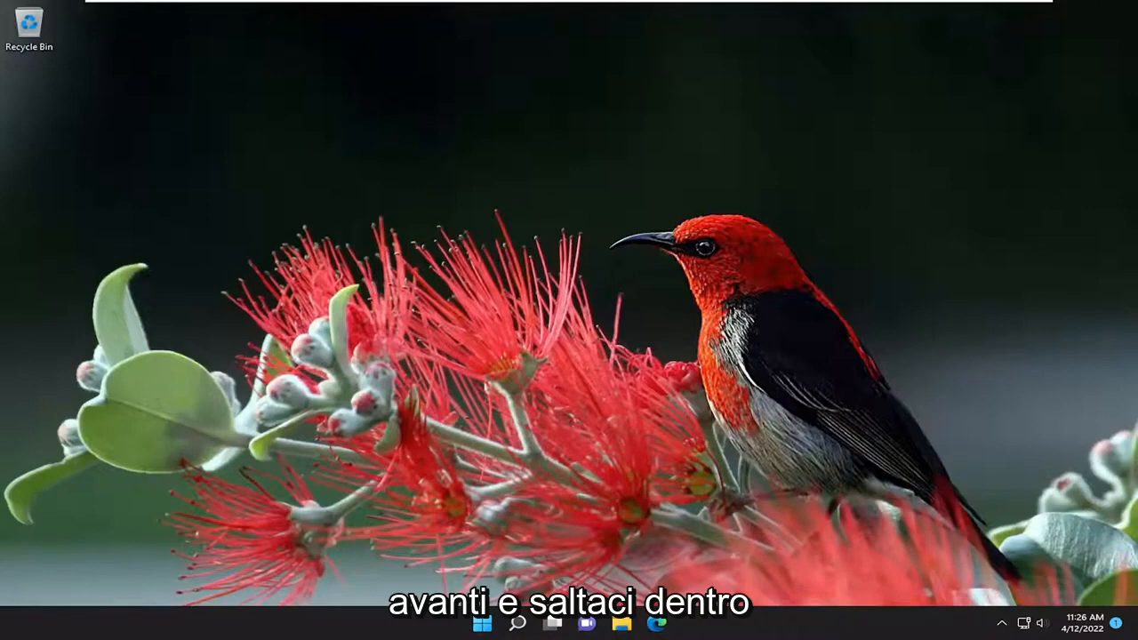
- Search Windows for 'computer Management' and open Computer Management
click(517, 624)
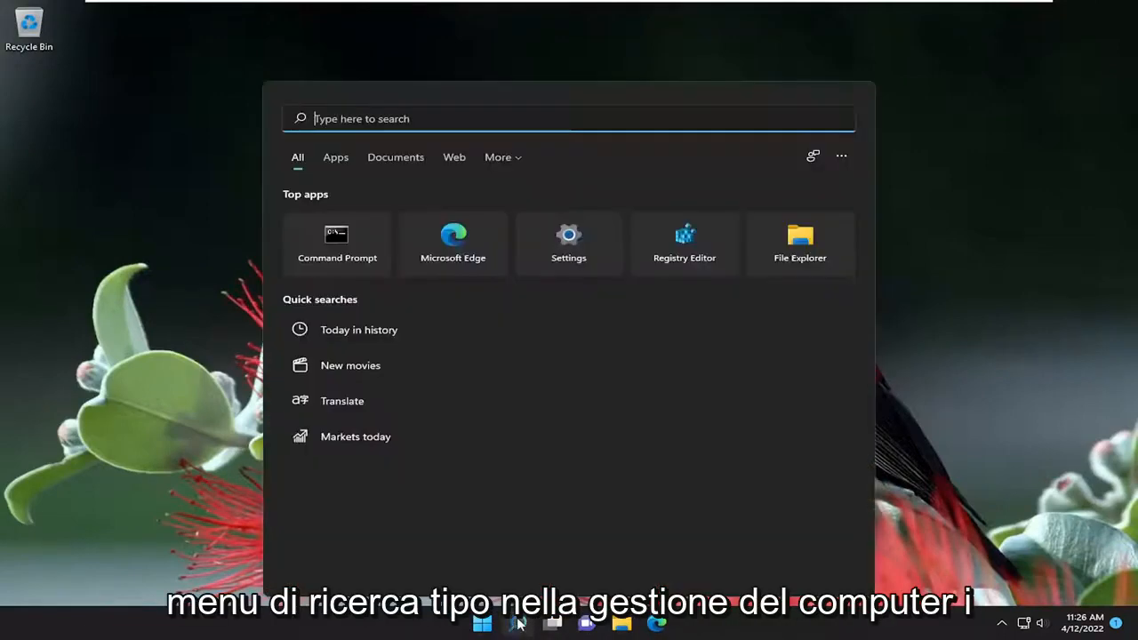
text(computer Management)
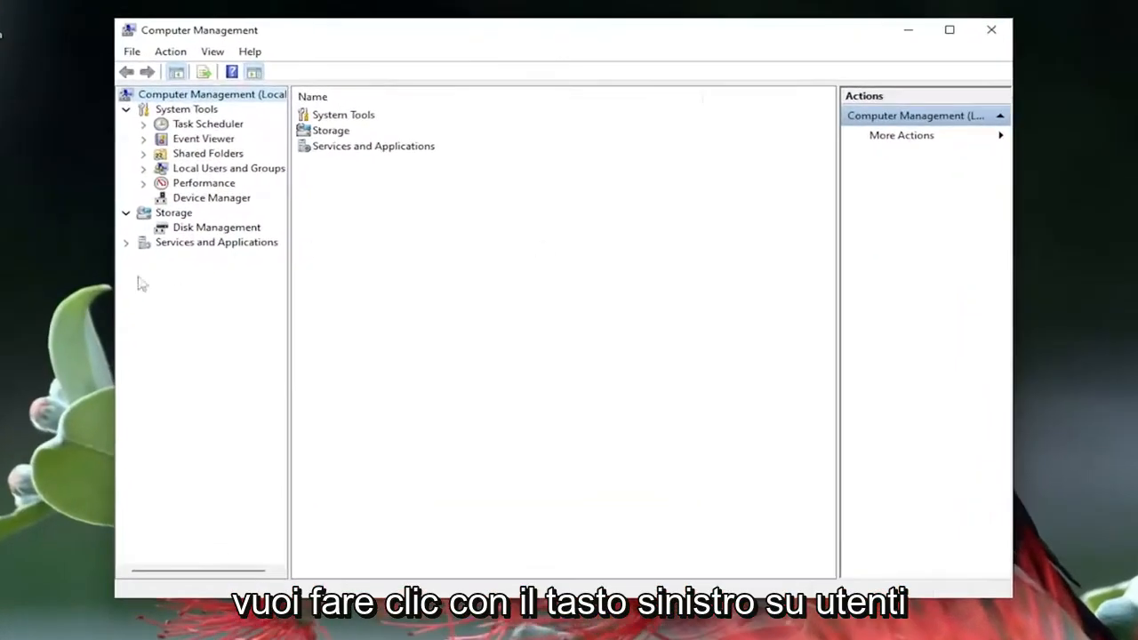
- Open a blank New User form from the Users folder under Local Users and Groups
click(228, 168)
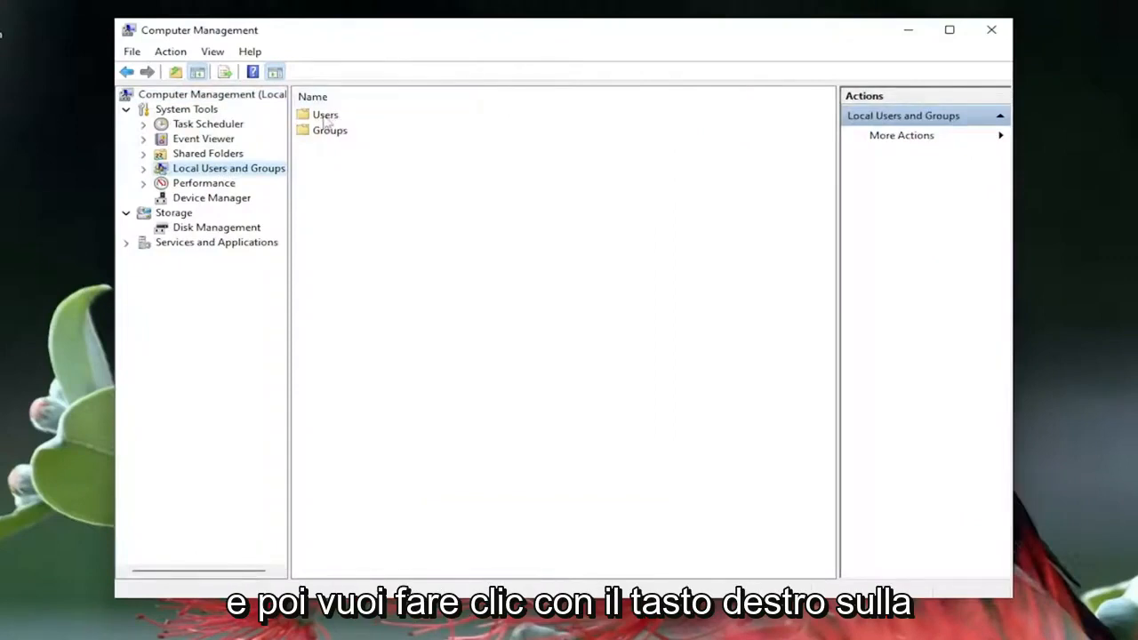
right_click(324, 114)
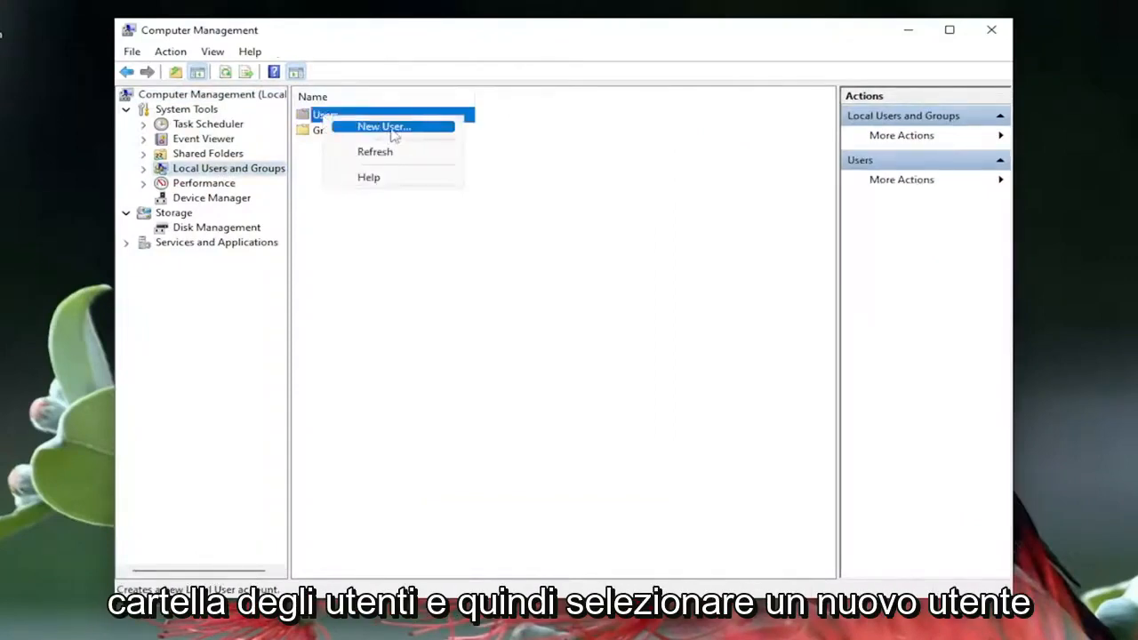
click(384, 126)
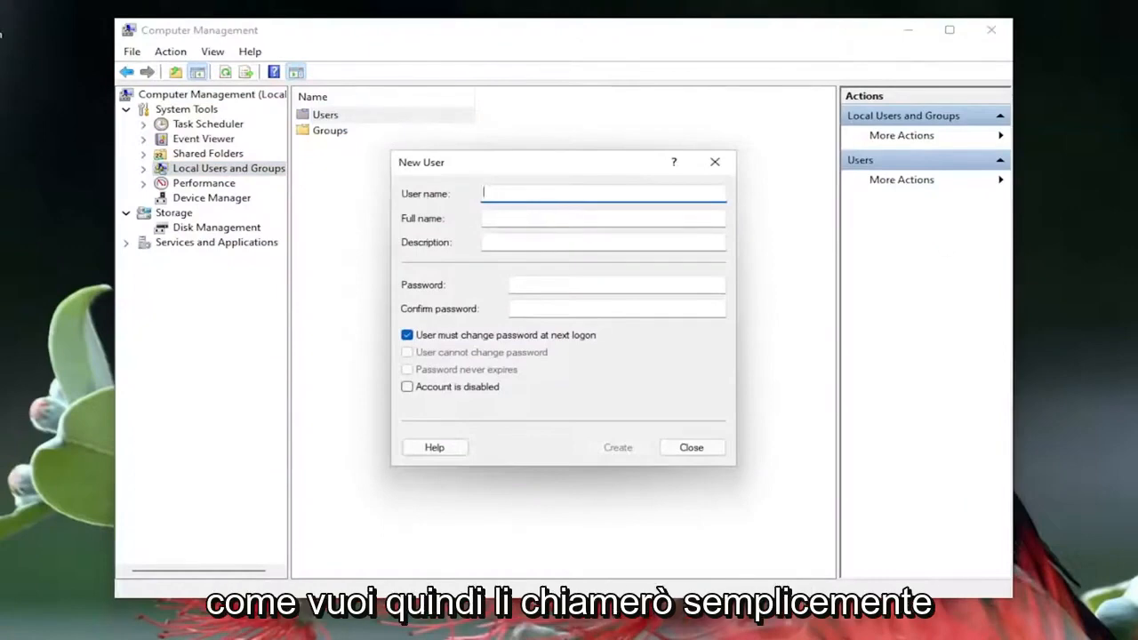
- Enter user name 'New Account' and untick 'User must change password at next logon'
text(New)
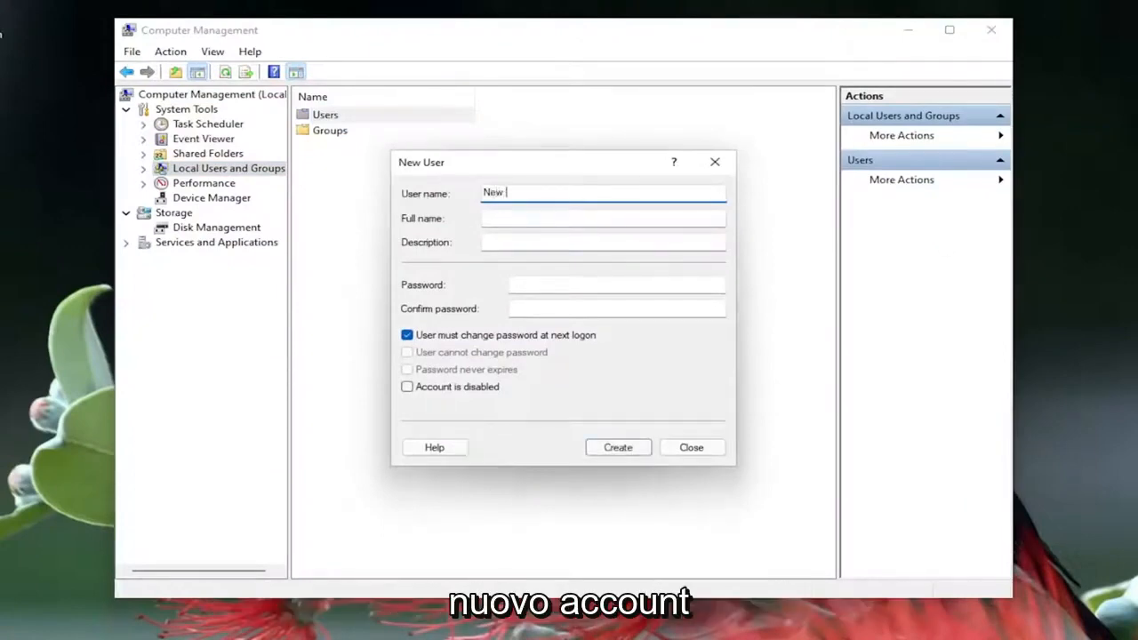
text(Account)
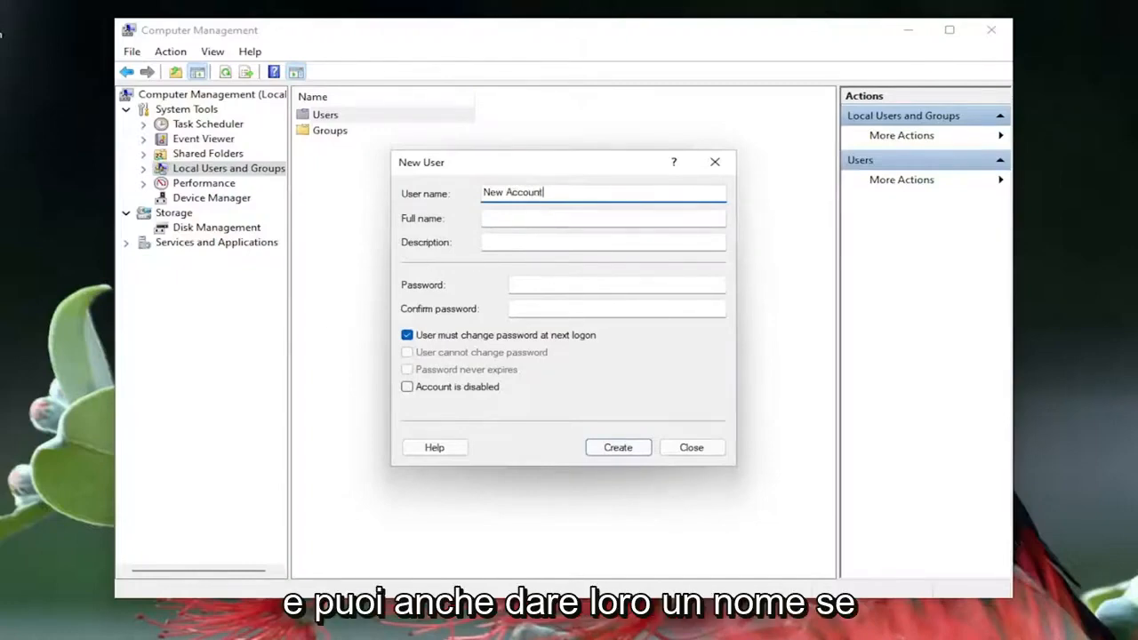
click(602, 218)
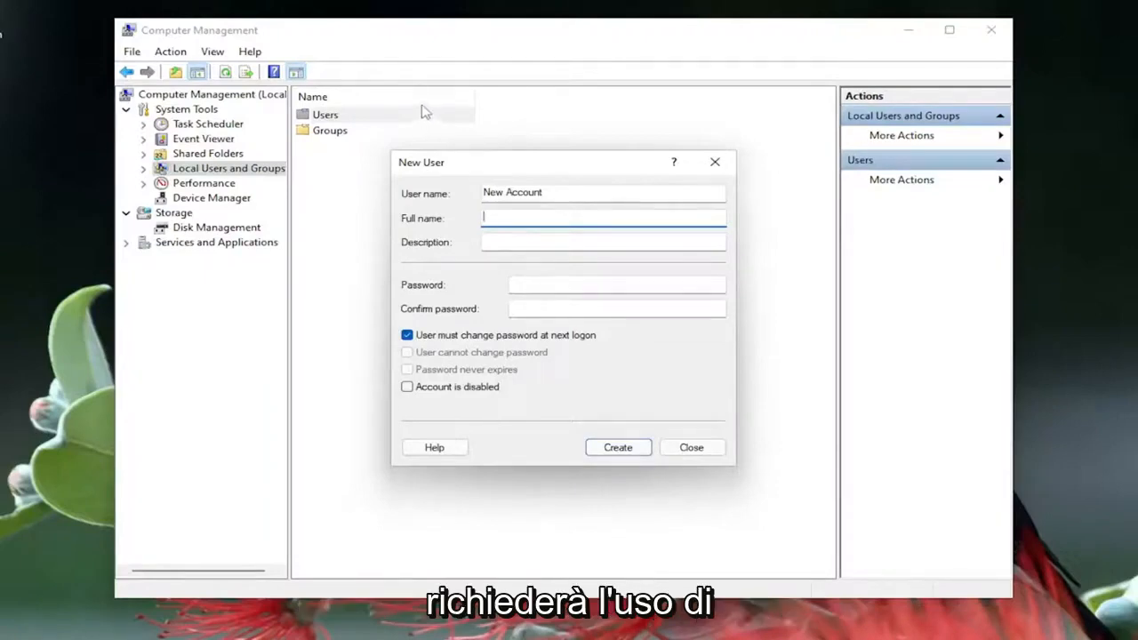
mouse_move(455, 336)
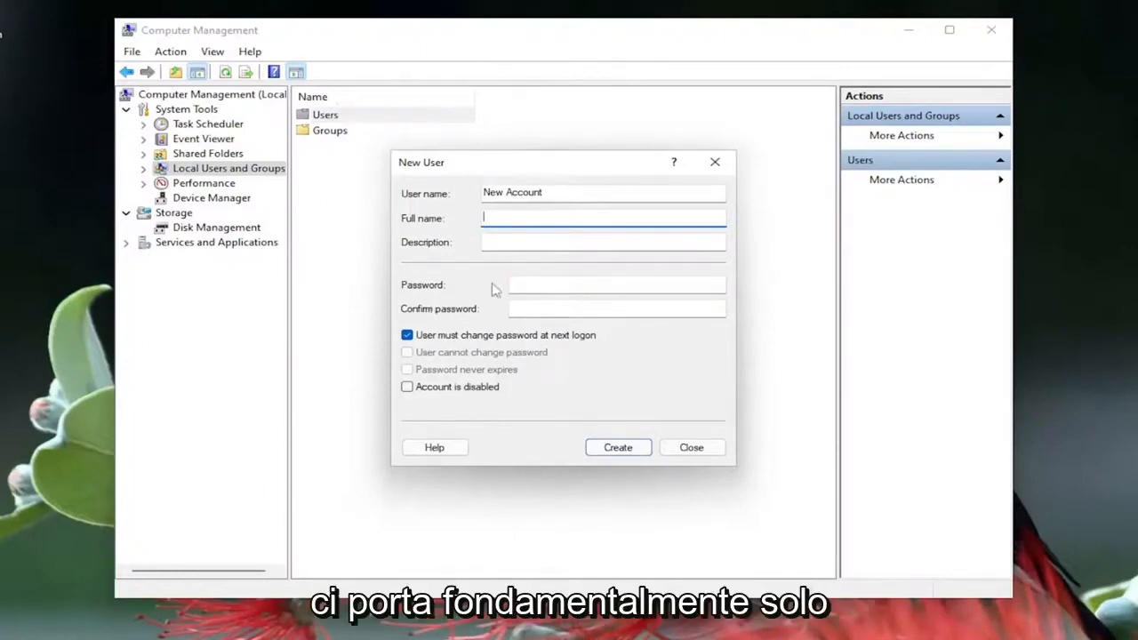
mouse_move(461, 217)
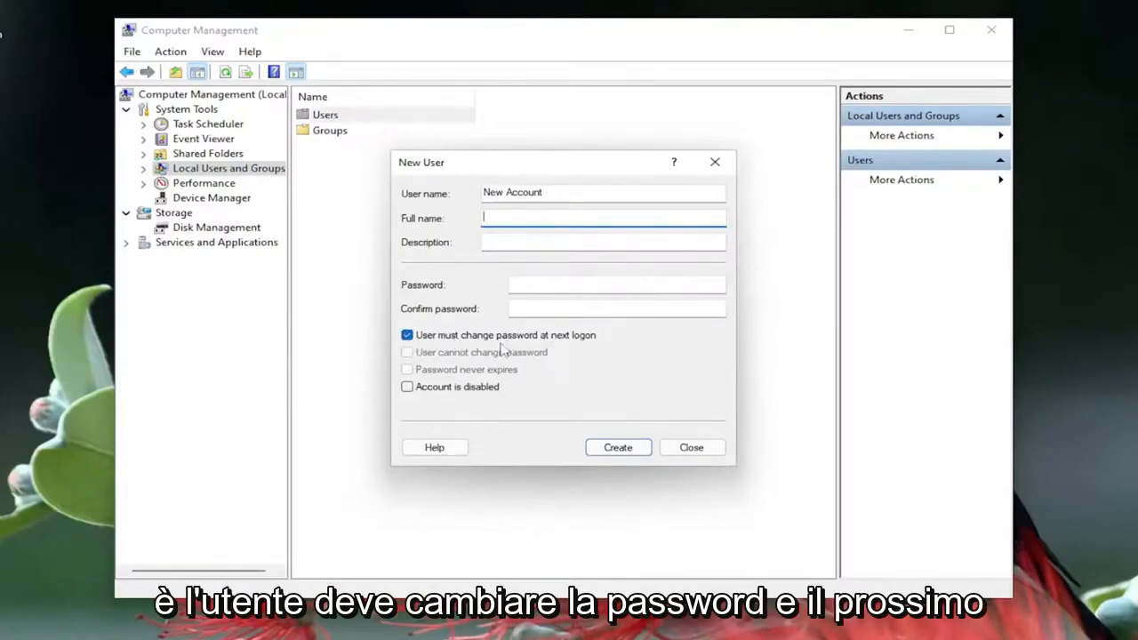
click(407, 335)
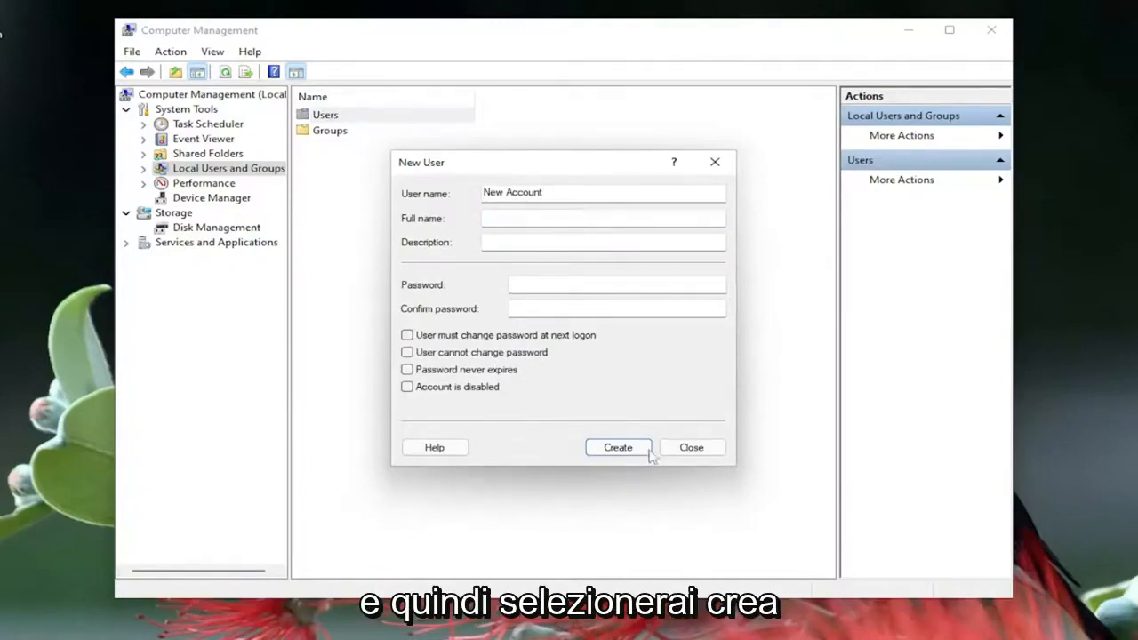
- Create the 'New Account' user, close the form, and open the Start quick-access menu
click(618, 447)
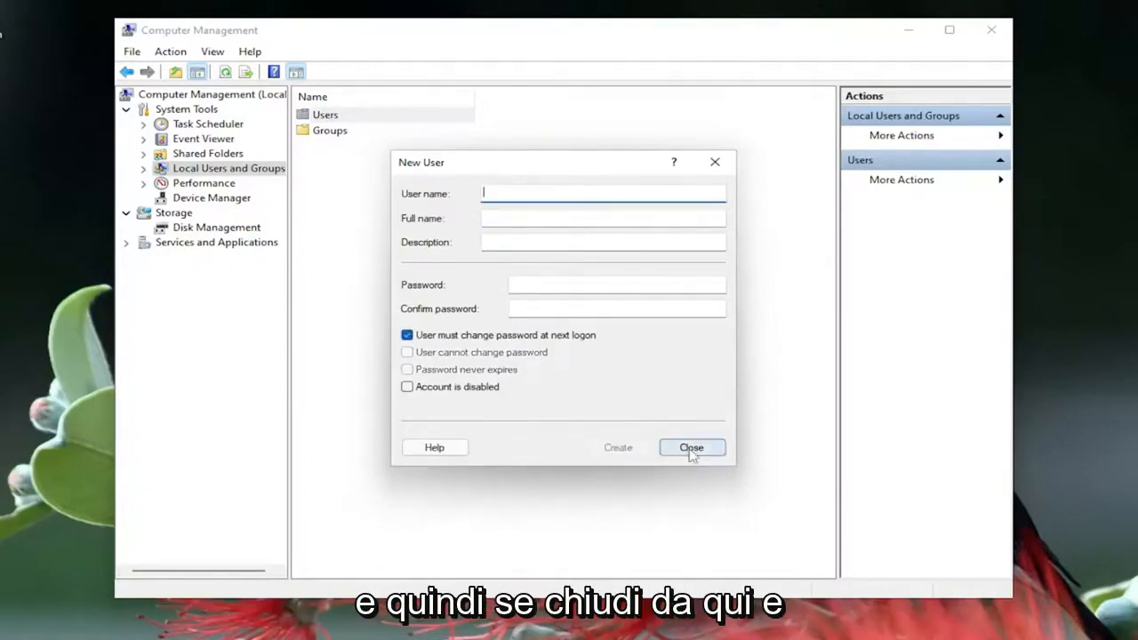
click(692, 447)
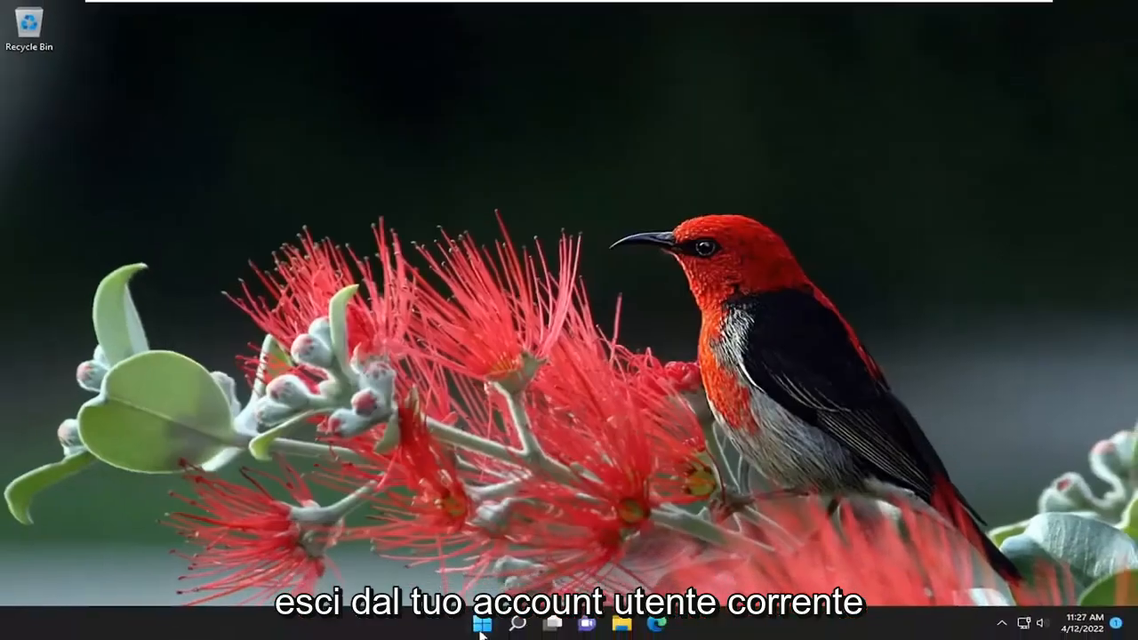
right_click(482, 622)
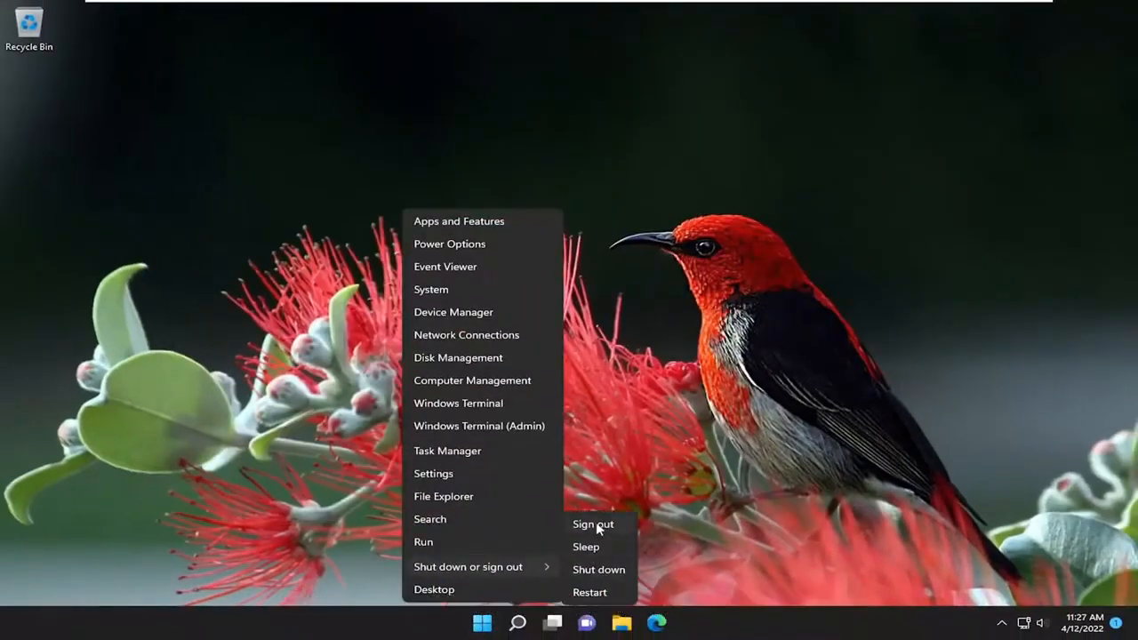